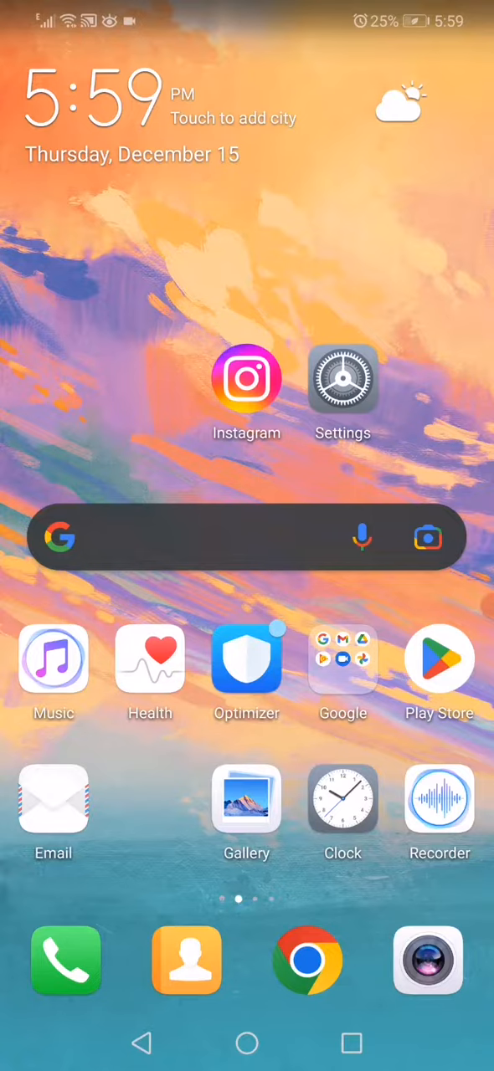
- Reach Instagram's app details from the home screen via Settings and the Apps list
click(342, 379)
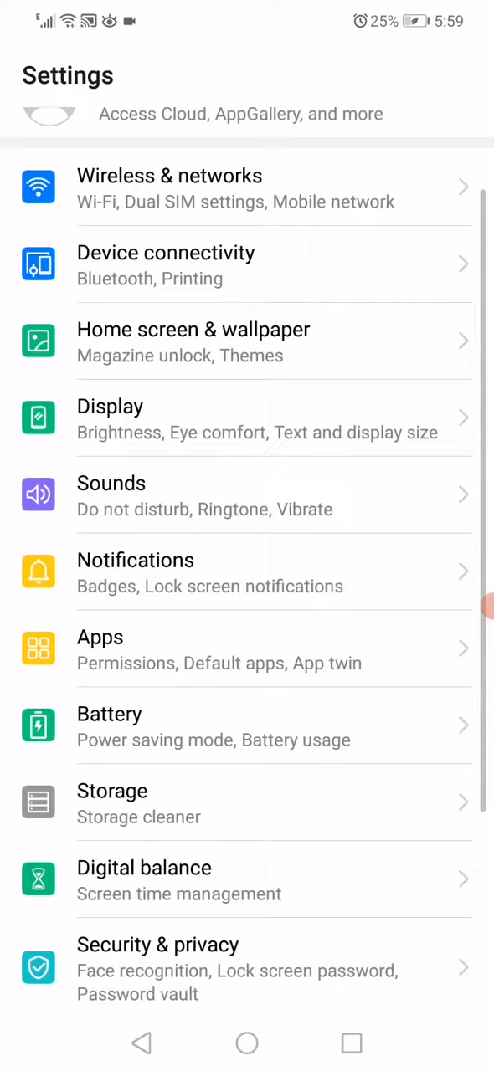
click(248, 649)
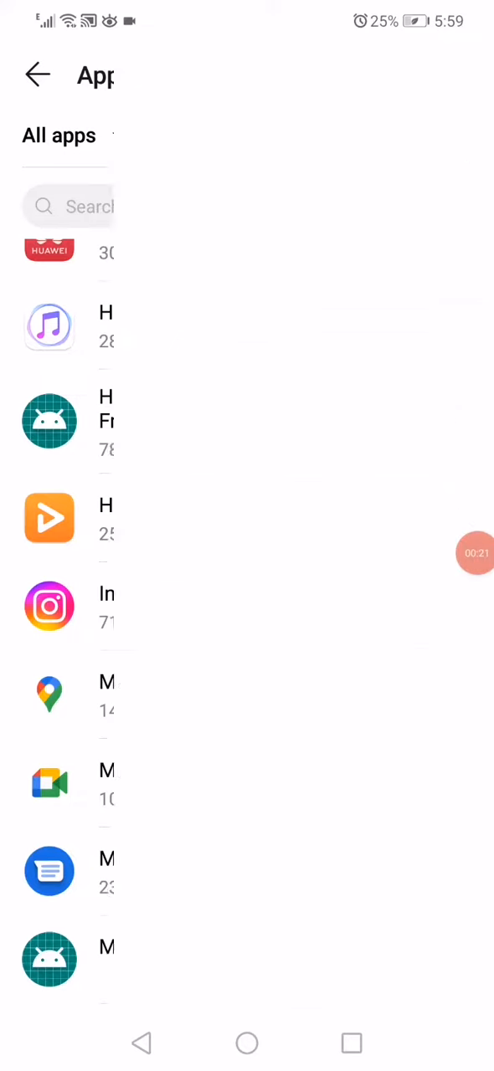
click(50, 606)
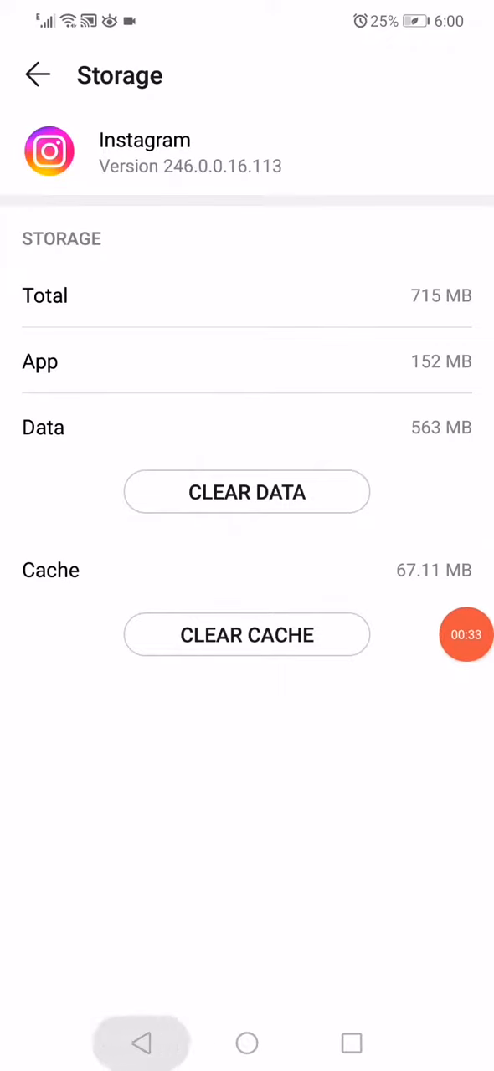
- Return from Instagram's storage details to its app info page
click(37, 74)
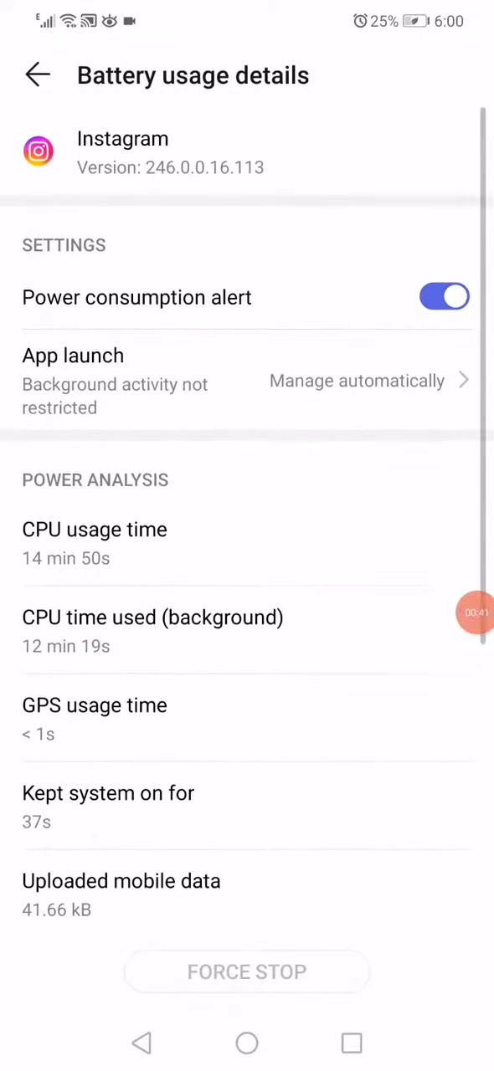
- Switch Instagram's power consumption alert off and back on
click(445, 298)
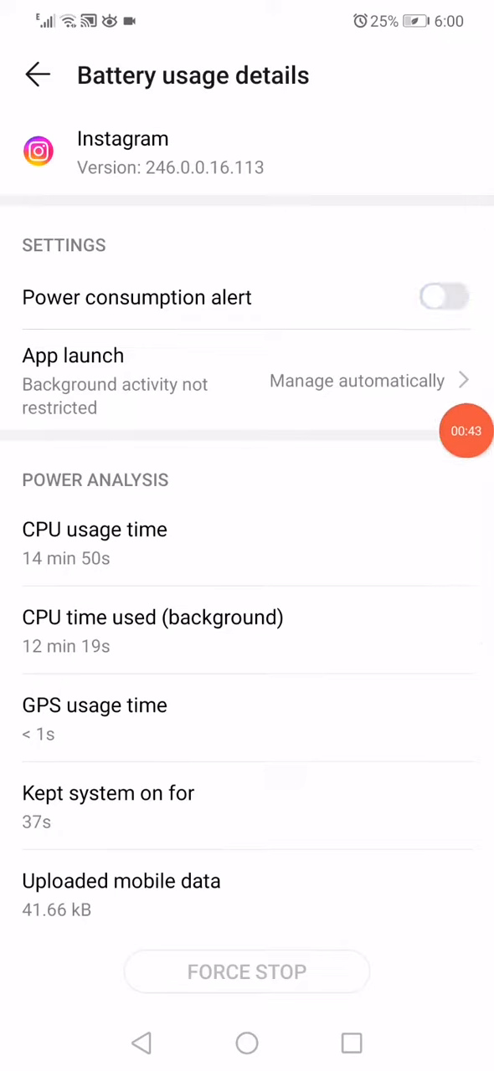
click(445, 298)
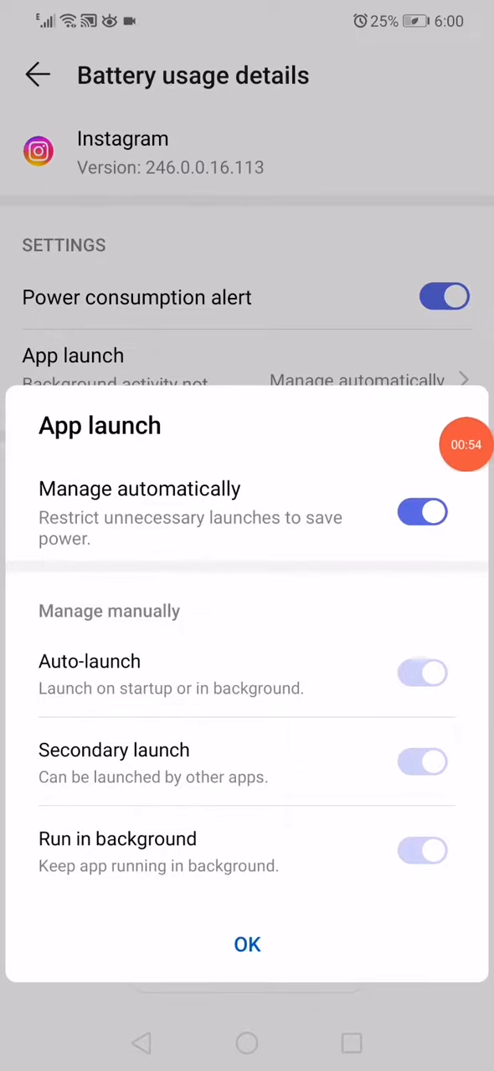
- Confirm automatic launch management for Instagram and return to the home screen
click(248, 944)
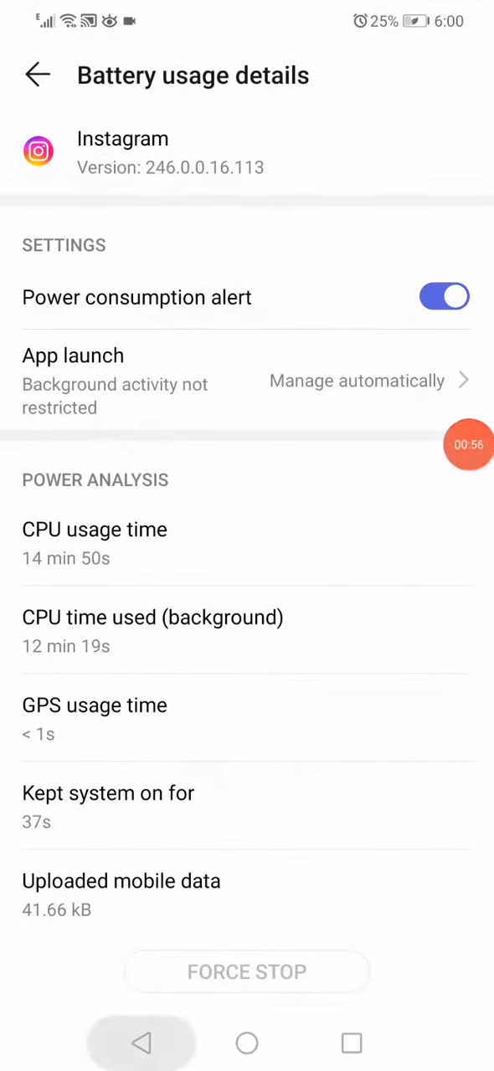
click(246, 1043)
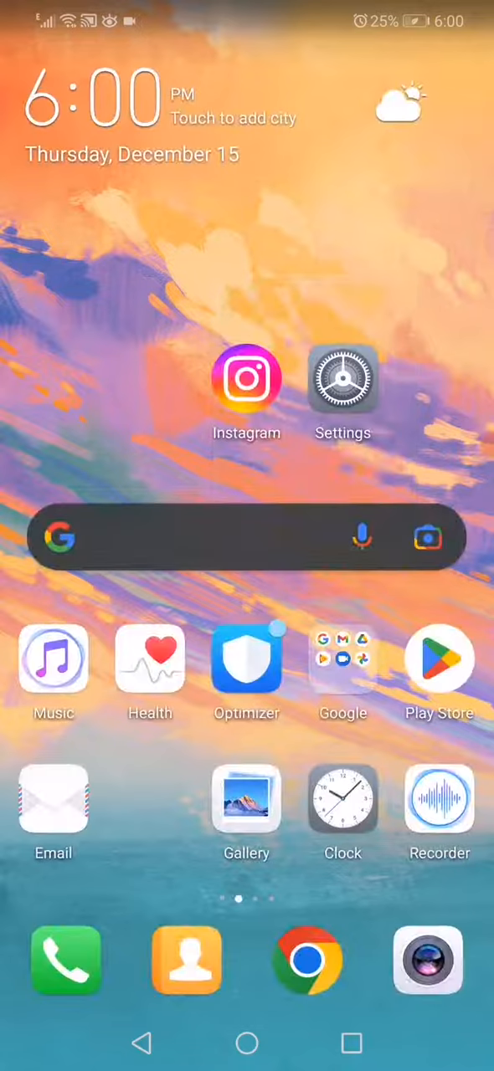